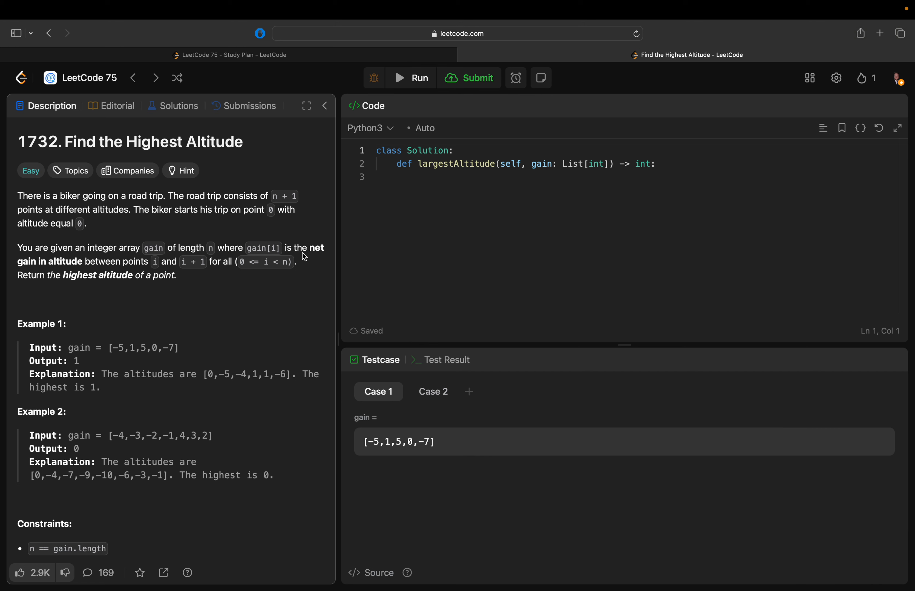
{"action": "mouse_move", "coordinate": [110, 350]}
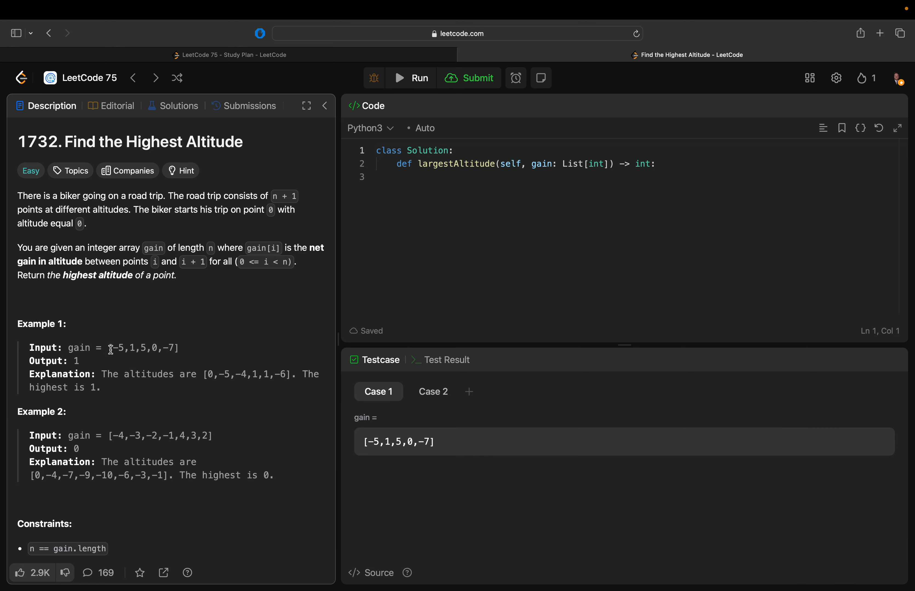
Step: Initialize the running altitude with 'altitude = 0' after glancing at Example 1's first gain value
{"action": "double_click", "coordinate": [118, 349]}
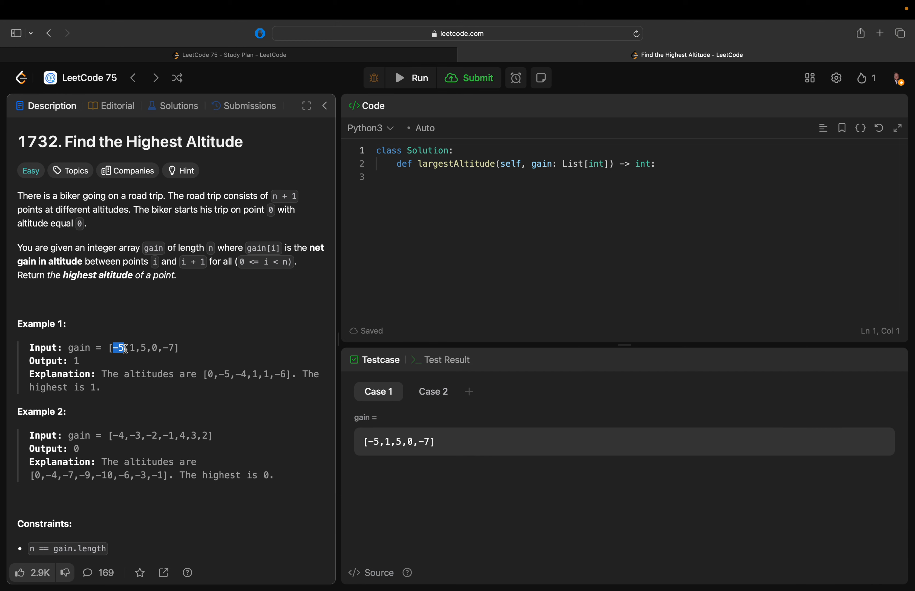
{"action": "left_click", "coordinate": [126, 348]}
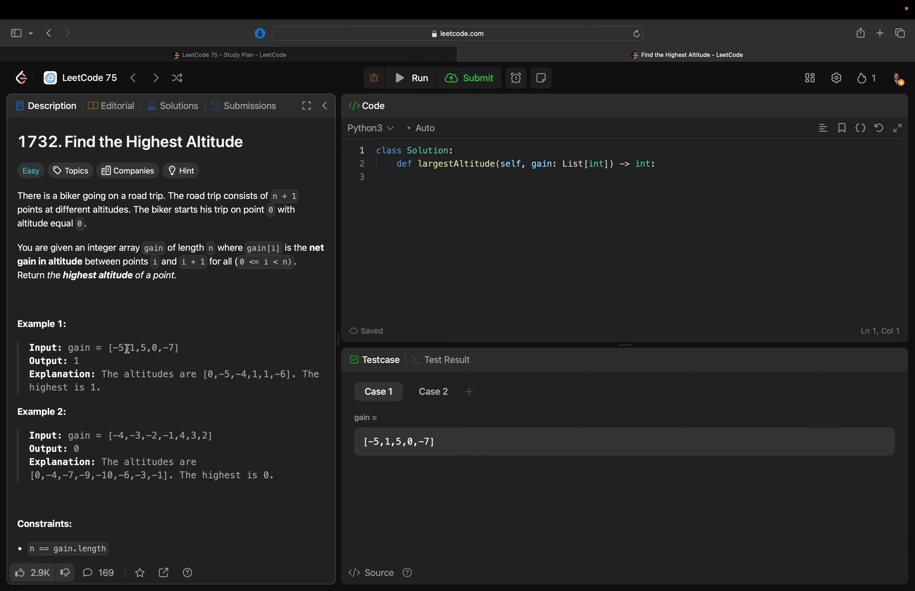
{"action": "mouse_move", "coordinate": [136, 378]}
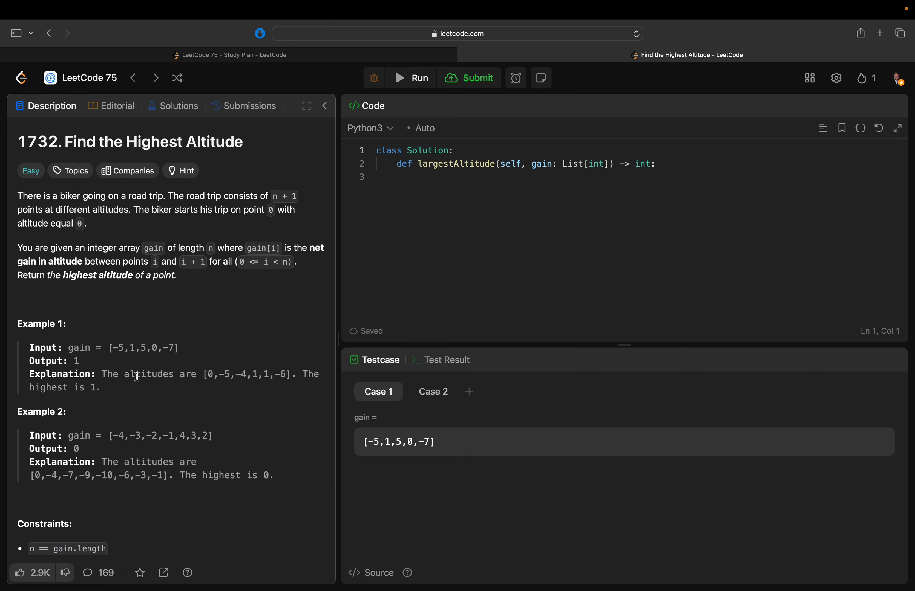
{"action": "mouse_move", "coordinate": [146, 380]}
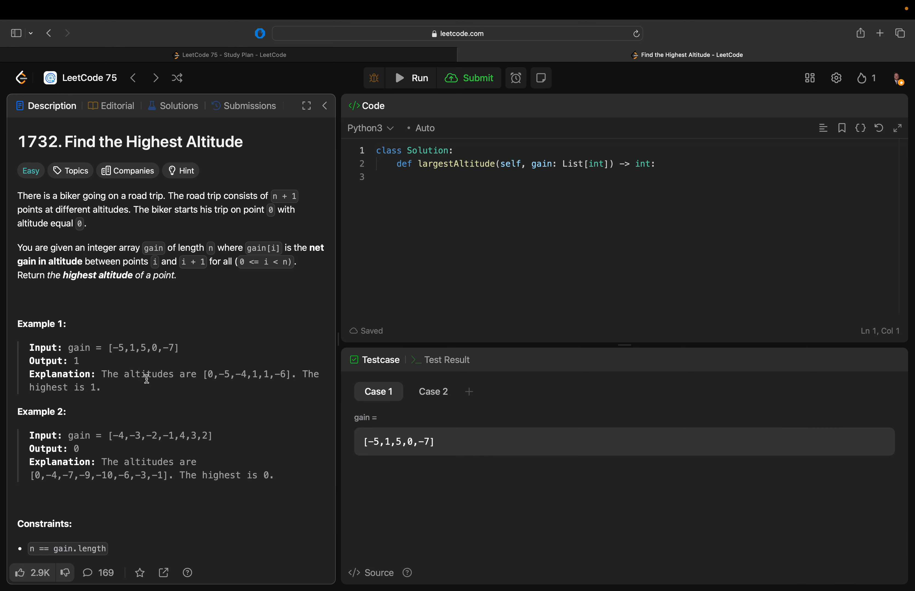
{"action": "mouse_move", "coordinate": [204, 375]}
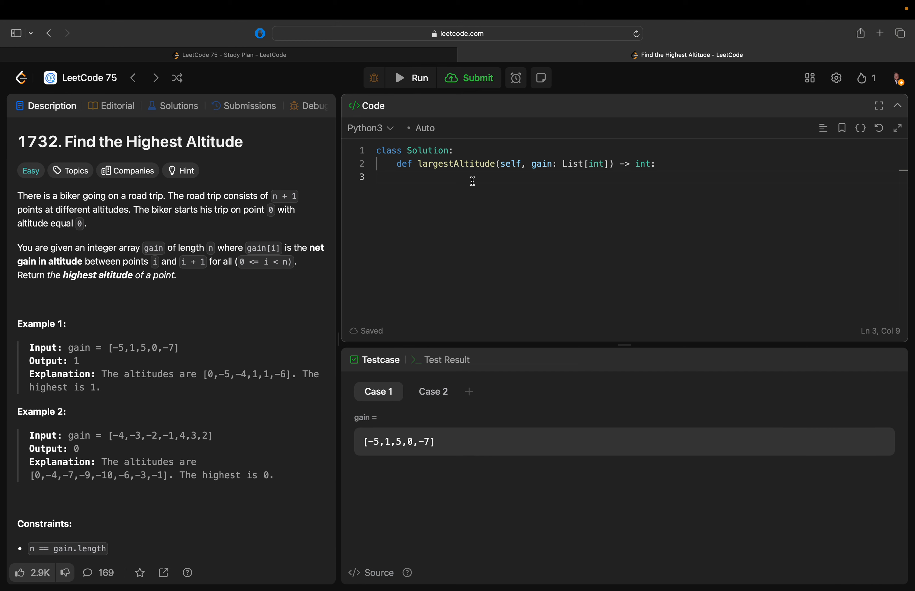
{"action": "mouse_move", "coordinate": [426, 222]}
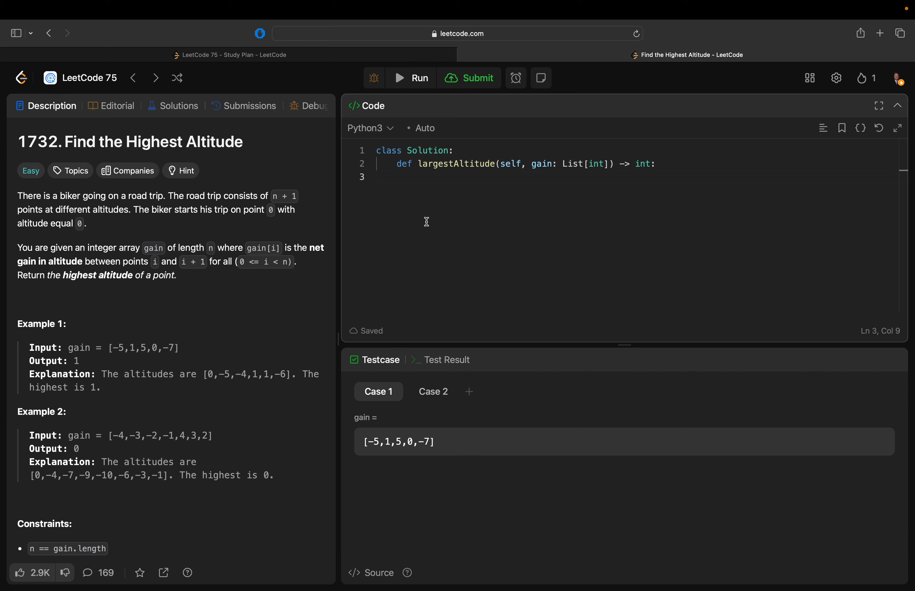
{"action": "type", "text": "al"}
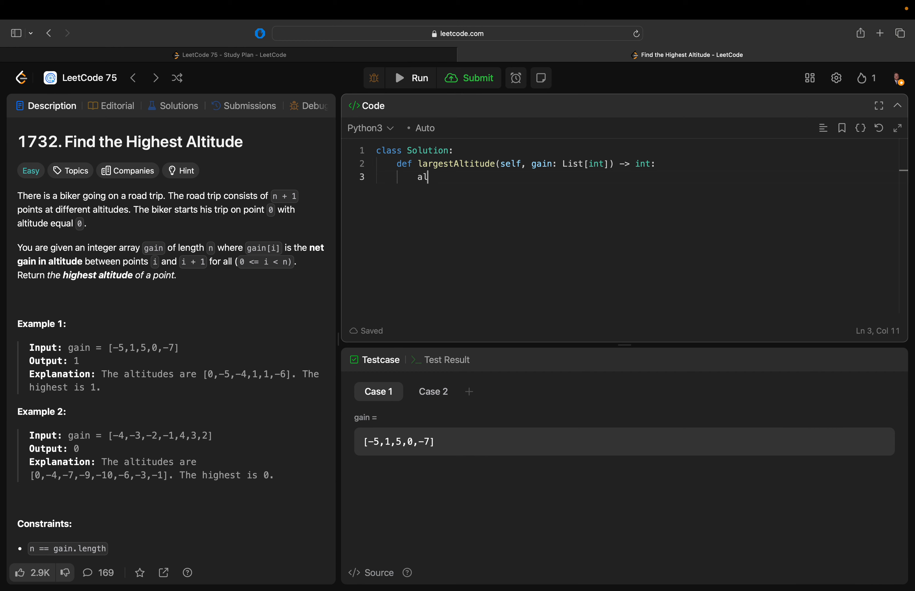
{"action": "type", "text": "ltitude ="}
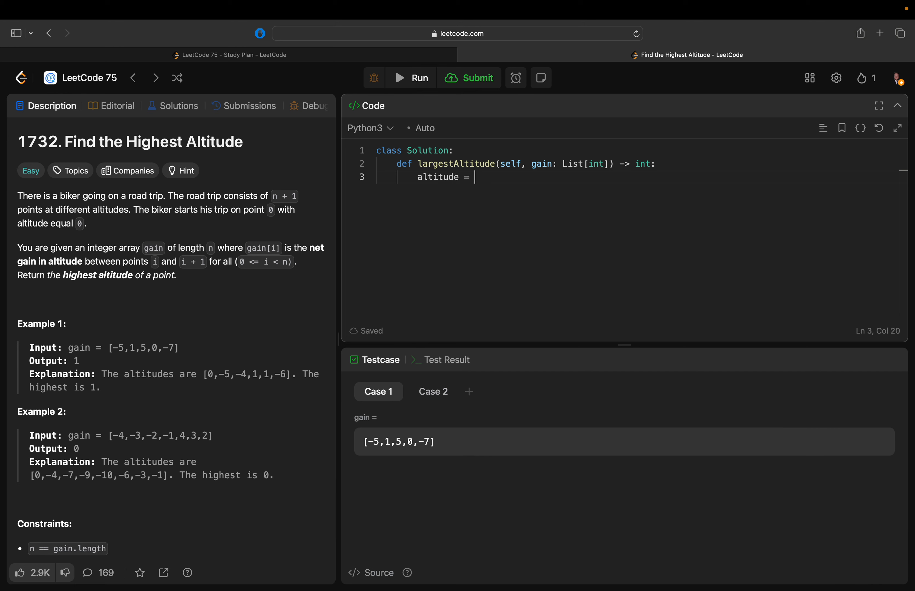
{"action": "type", "text": "0"}
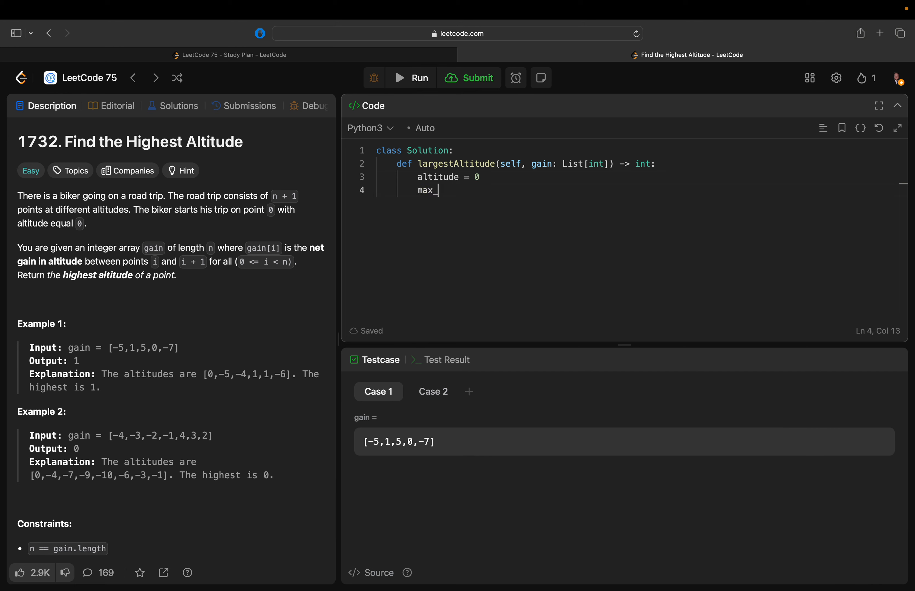
Step: Set 'max_alt = altitude' and begin the 'for g in gain:' loop
{"action": "type", "text": "_alt ="}
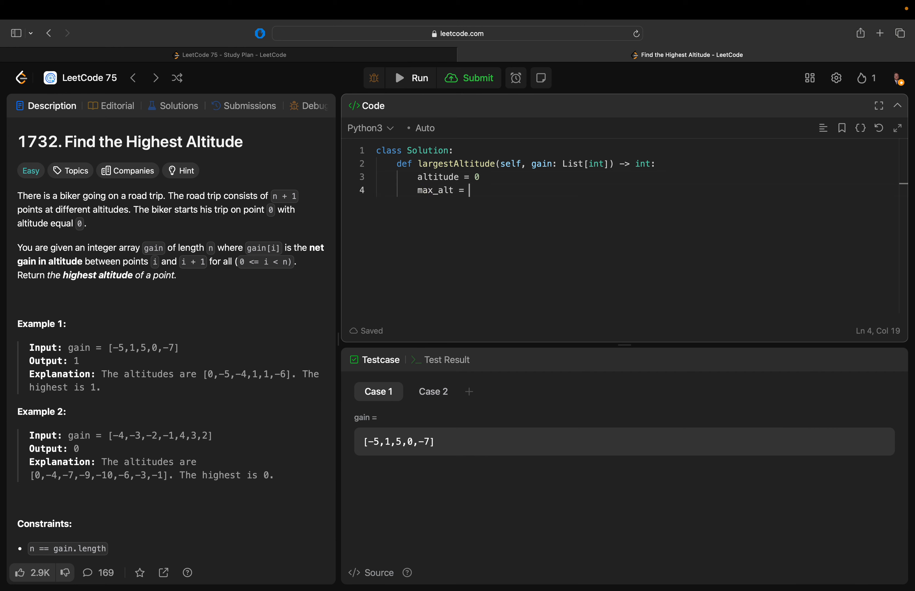
{"action": "type", "text": "altitude"}
{"action": "type", "text": "for"}
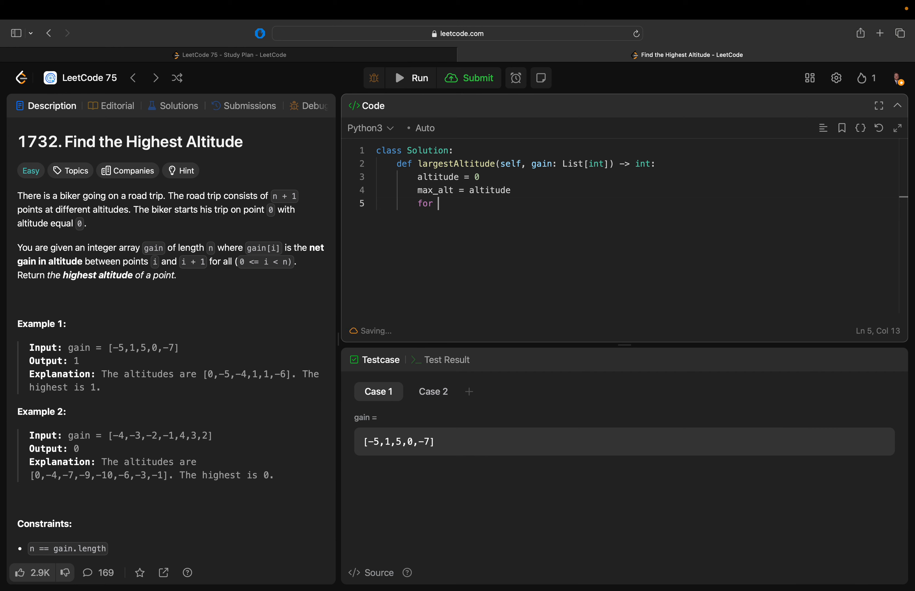
{"action": "type", "text": "g in gain:"}
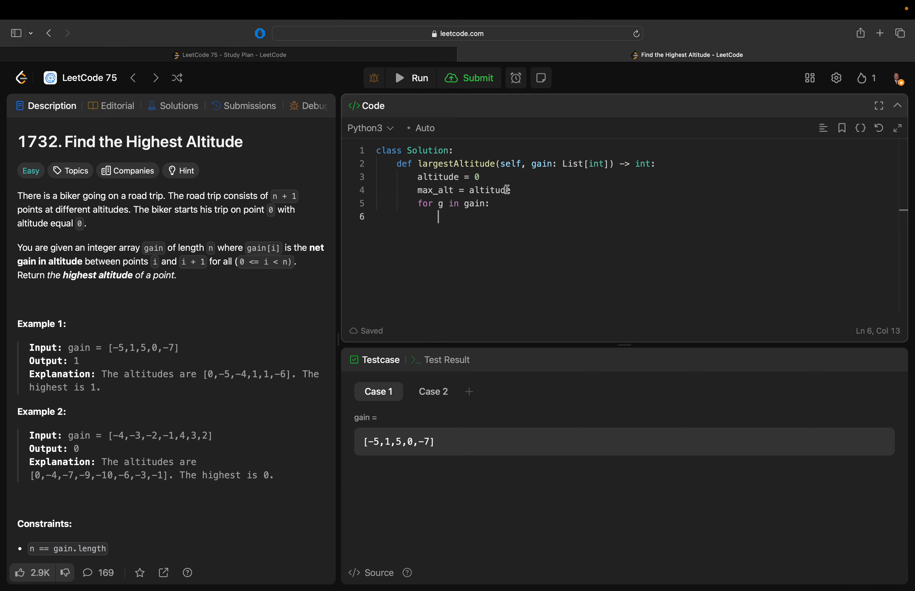
Step: Fill the loop body with 'altitude += g' and 'max_alt = max(max_alt, altitude)'
{"action": "type", "text": "alti"}
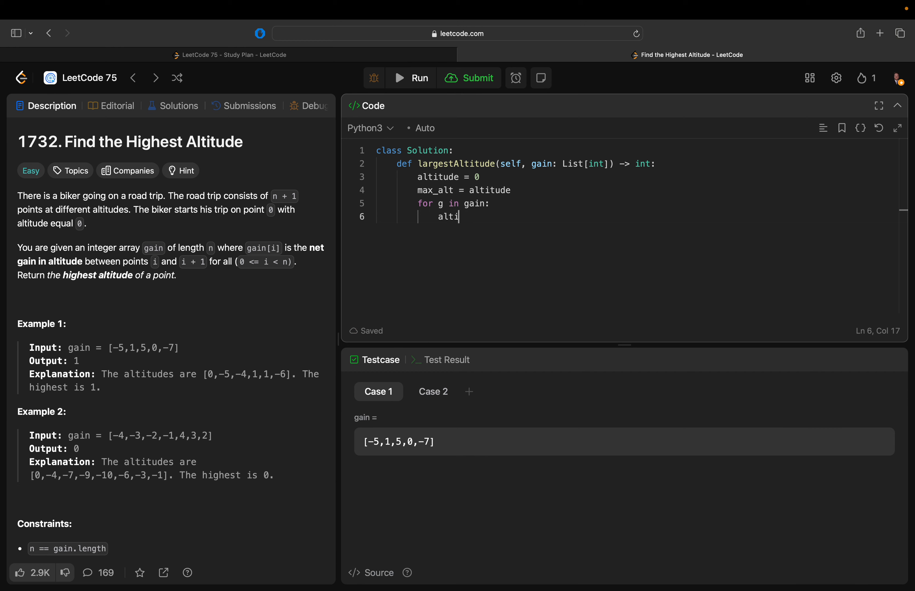
{"action": "type", "text": "tude ="}
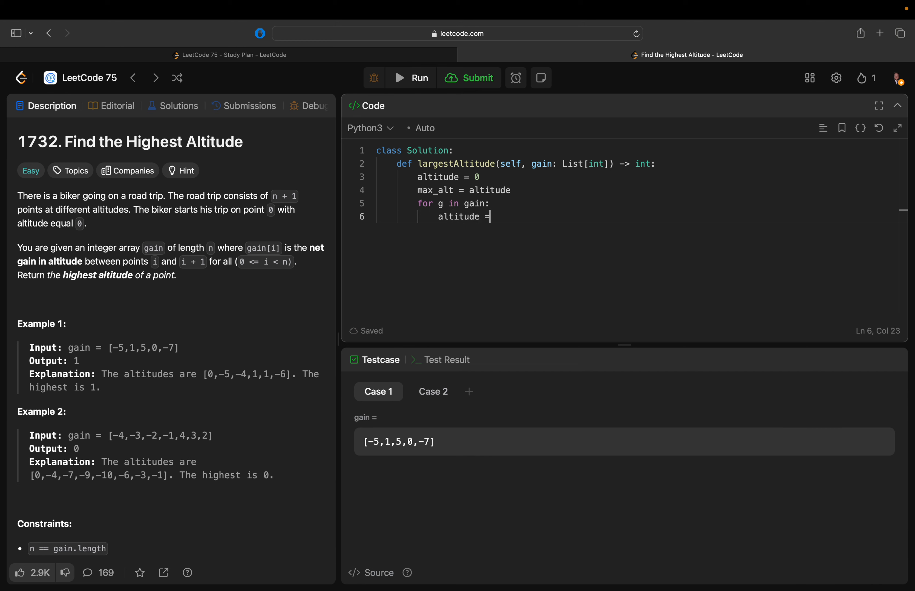
{"action": "type", "text": "+= g"}
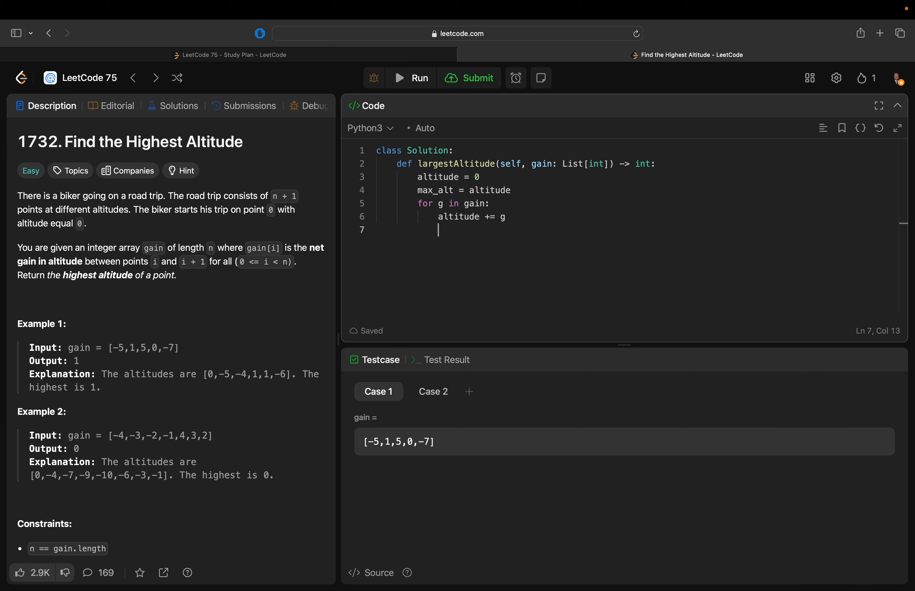
{"action": "type", "text": "max ="}
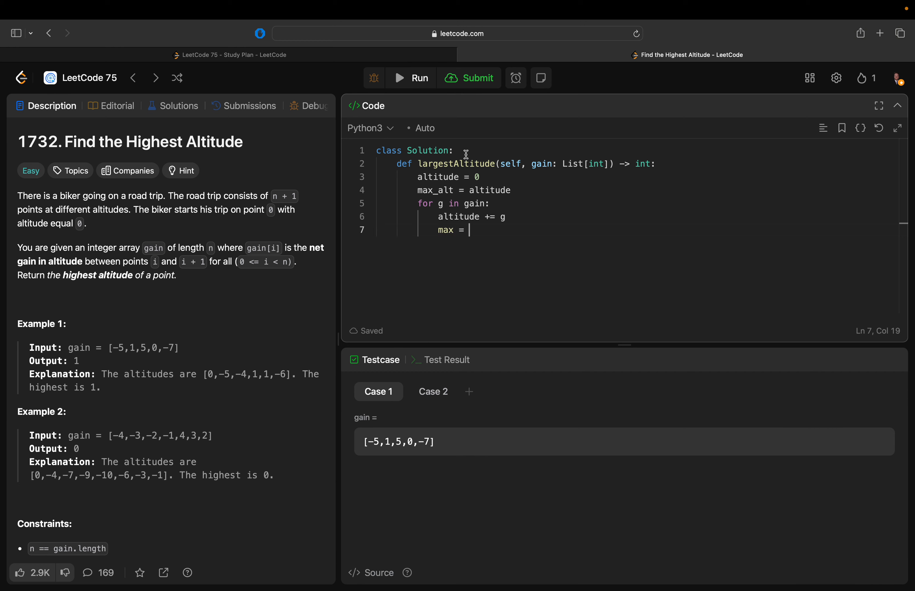
{"action": "key", "text": "Backspace"}
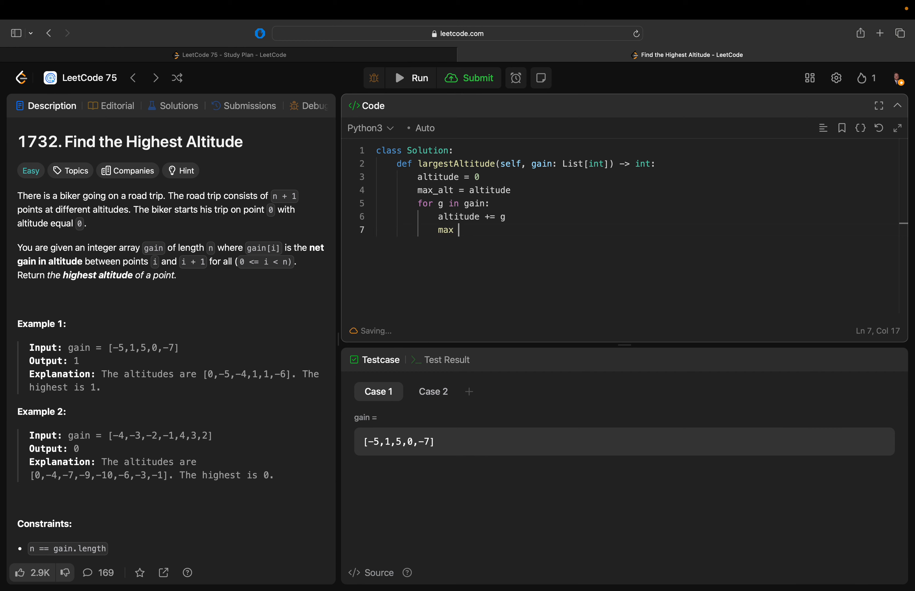
{"action": "type", "text": "_alt = max(max_alt,"}
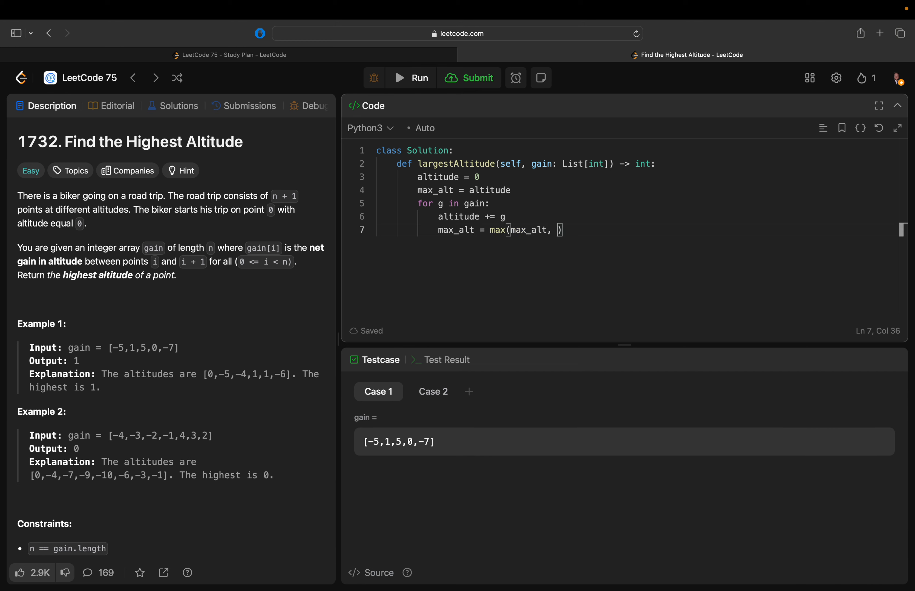
{"action": "type", "text": "altitud"}
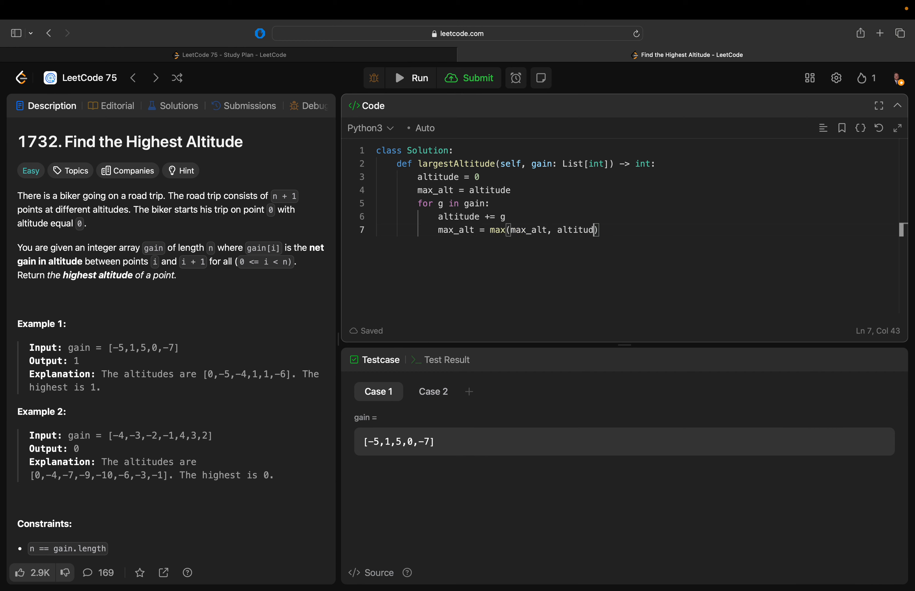
{"action": "key", "text": "Enter"}
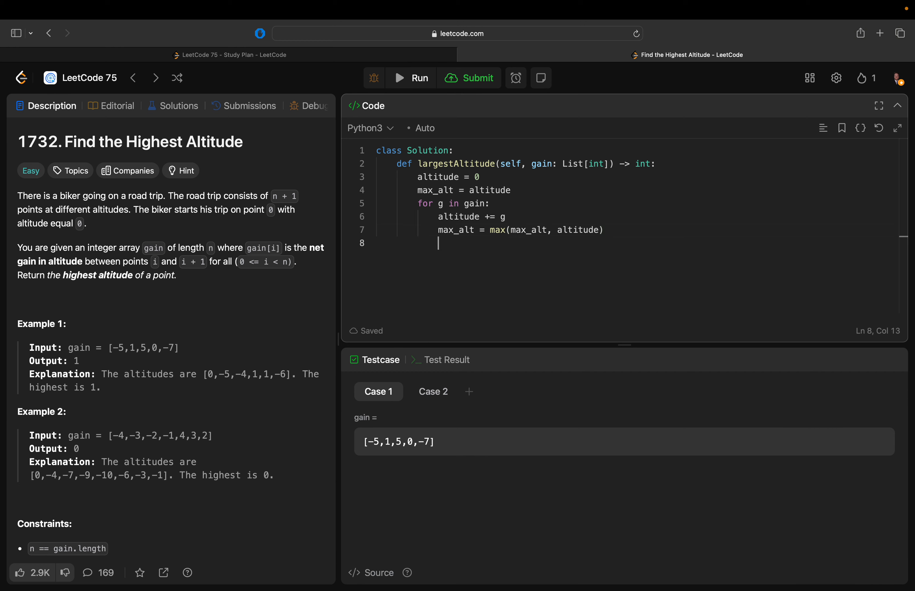
Step: Return max_alt and submit the solution, which is Accepted with 0 ms runtime
{"action": "type", "text": "return max_al"}
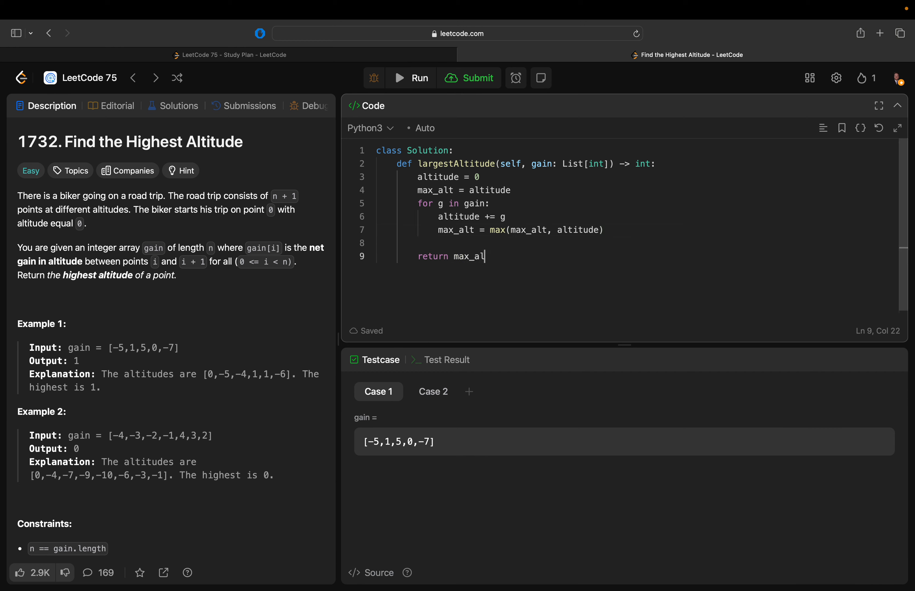
{"action": "left_click", "coordinate": [411, 77]}
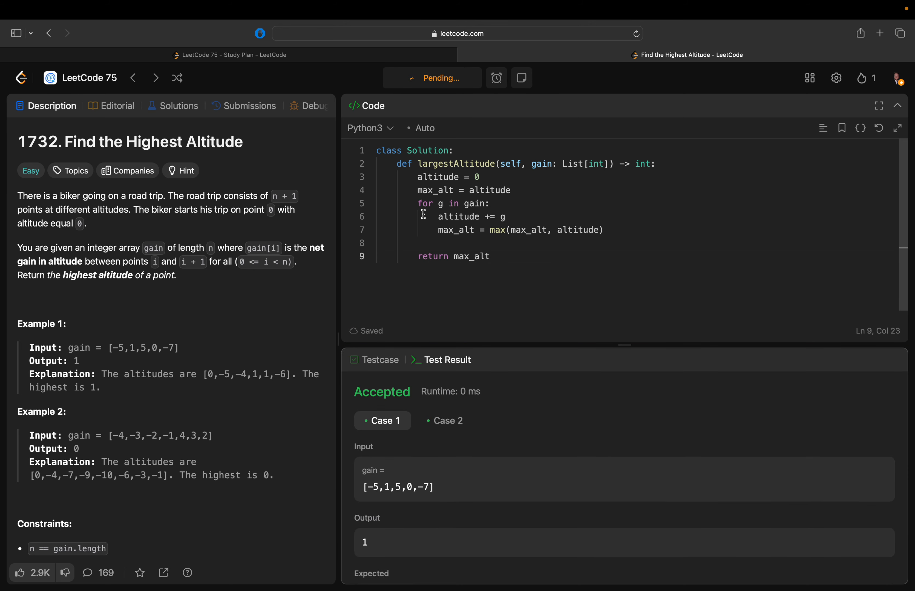
{"action": "left_click", "coordinate": [432, 78]}
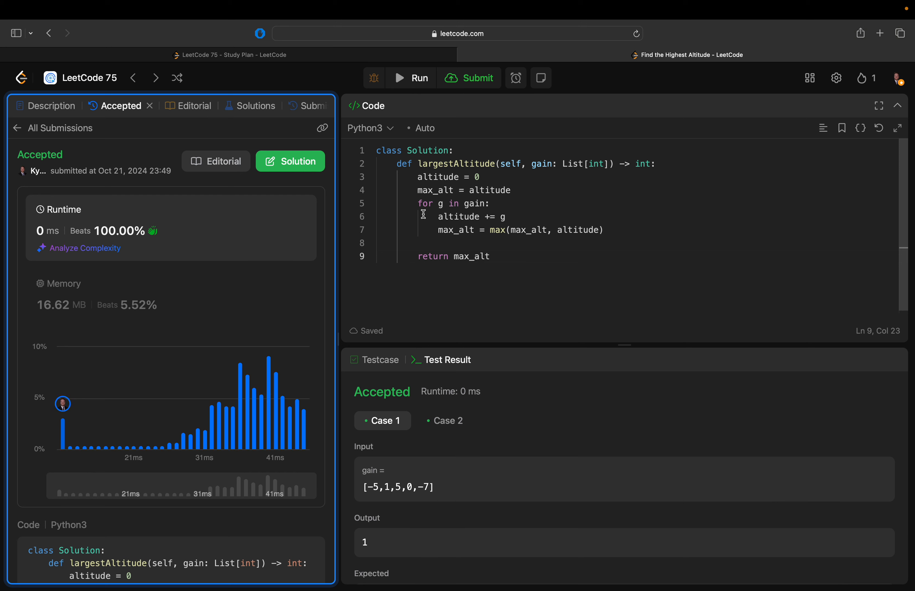